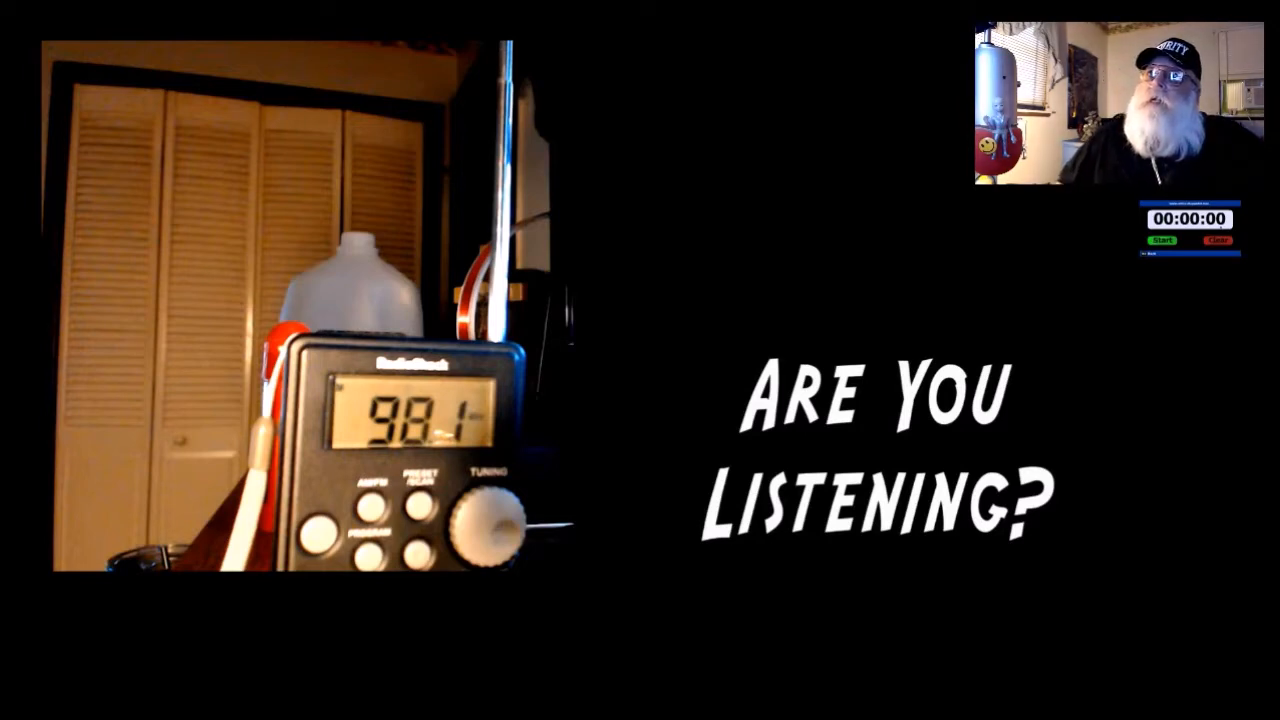
{"action": "left_click", "coordinate": [1161, 241]}
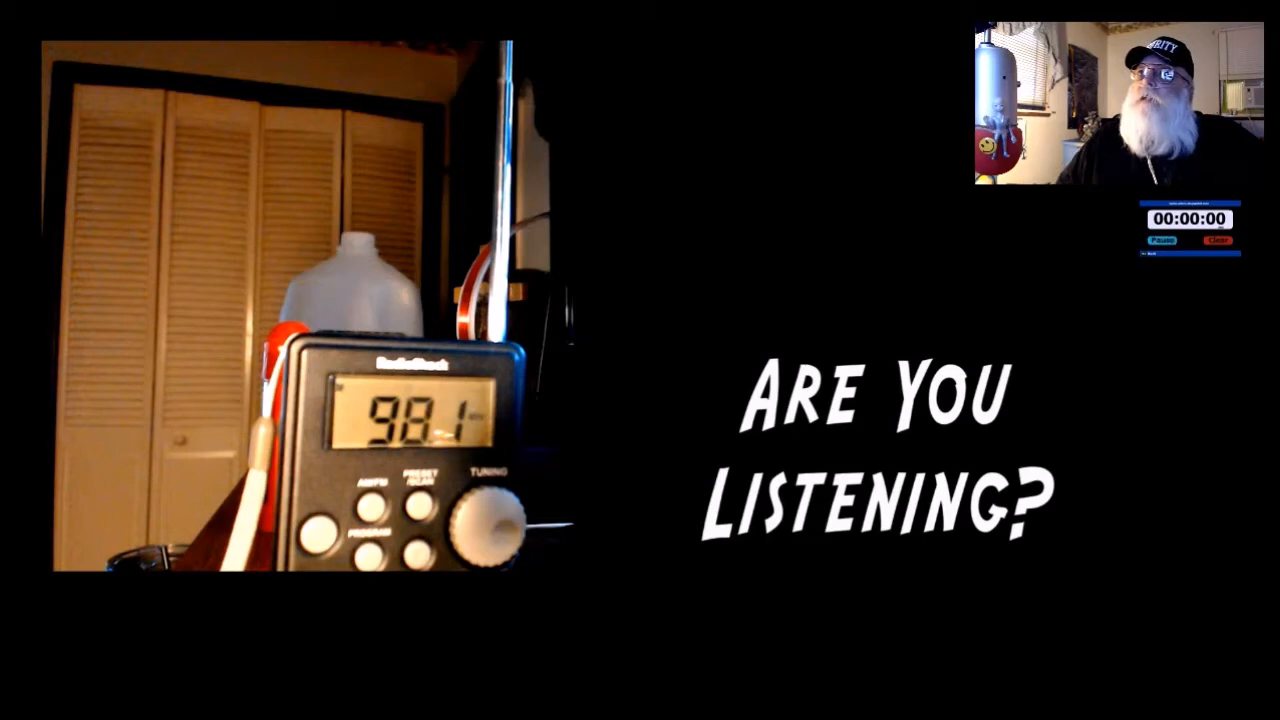